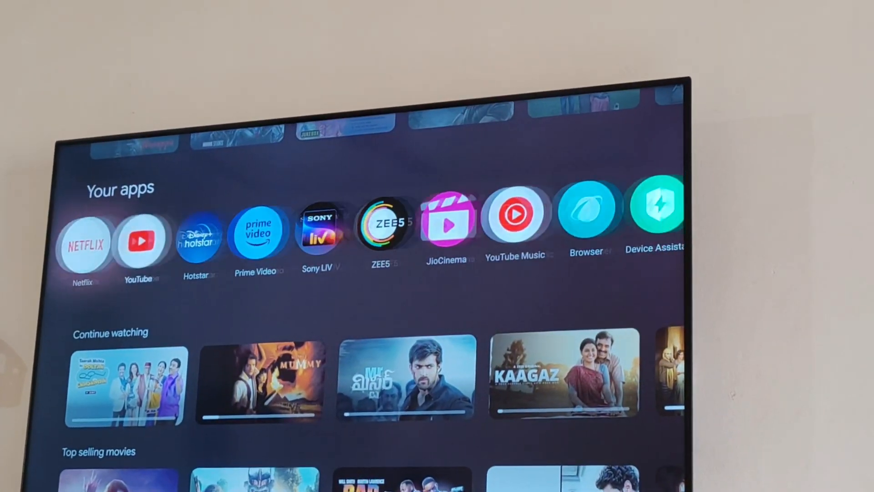
# Scroll to the end of the Your apps row and launch Screen Sharing.
pyautogui.hscroll(3)
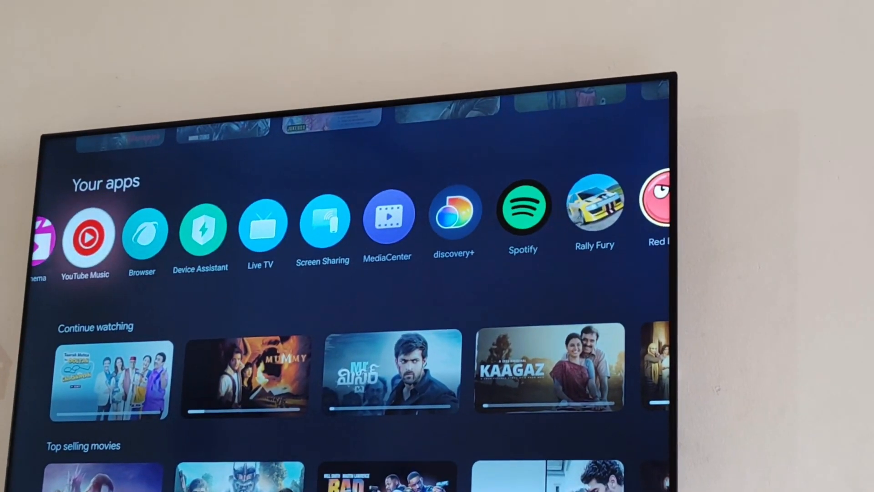
pyautogui.hscroll(3)
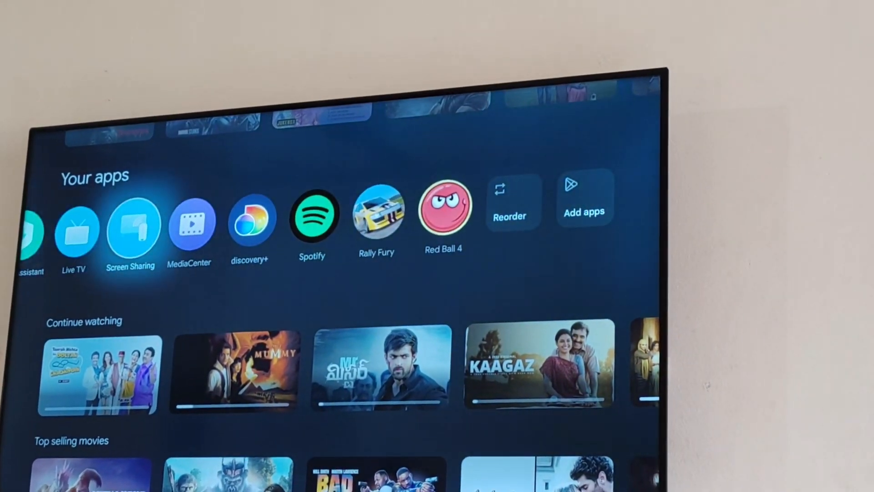
pyautogui.click(130, 228)
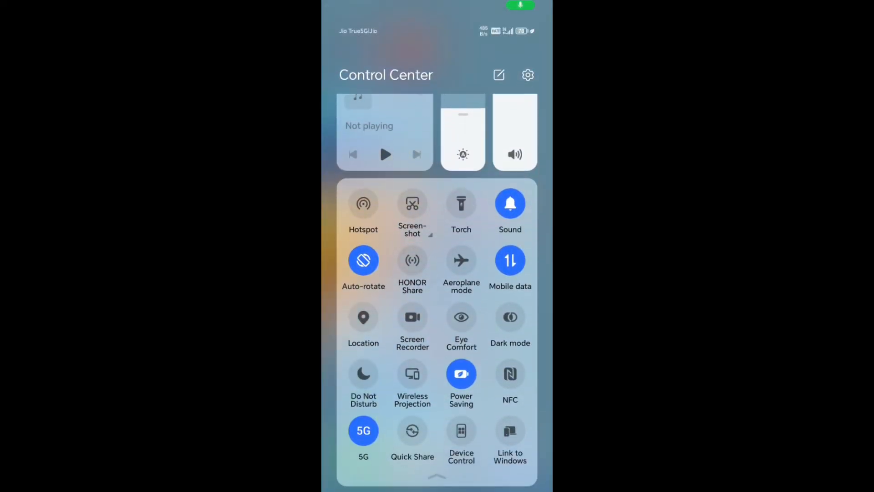
# Start Wireless Projection, enable Wi-Fi, and connect to Bedroom TV.
pyautogui.click(411, 379)
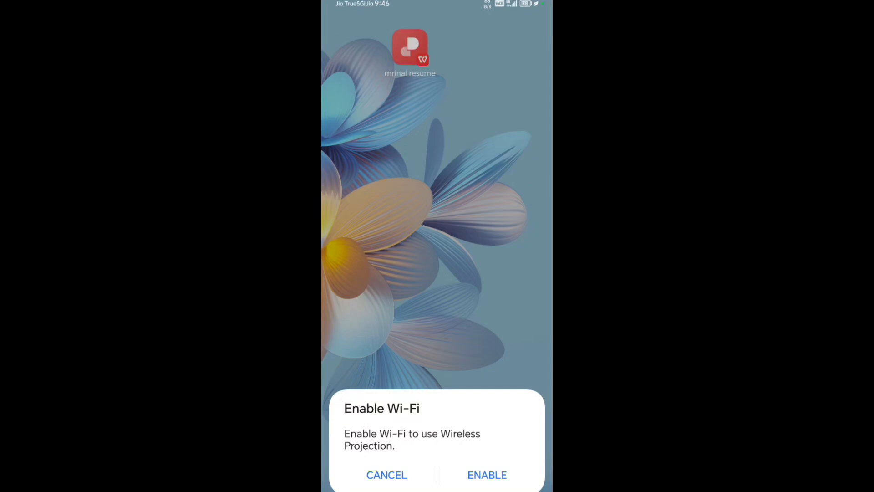
pyautogui.click(486, 475)
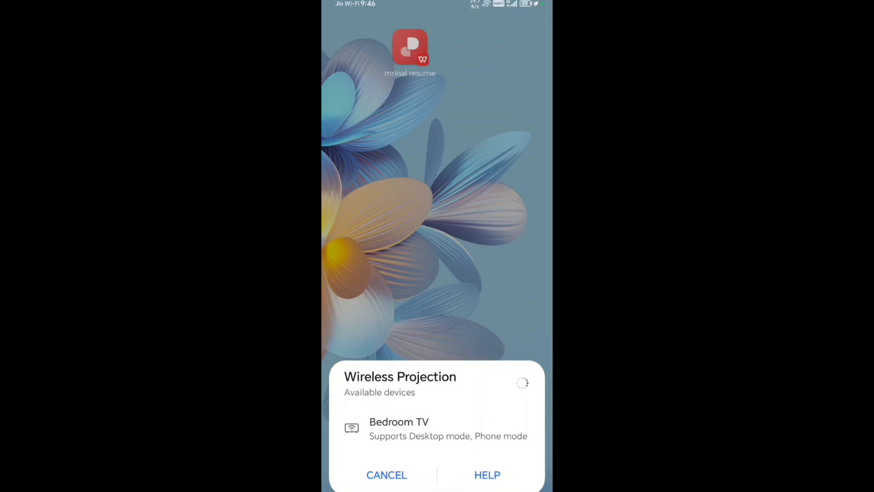
pyautogui.click(399, 428)
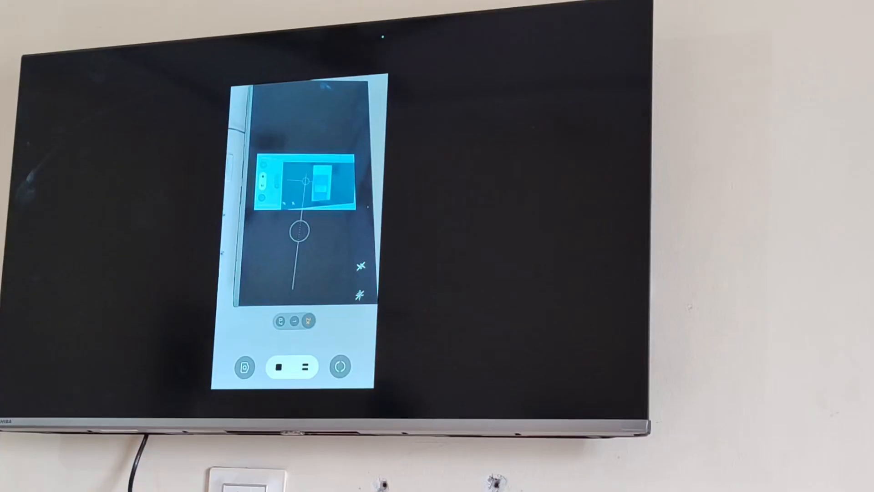
# Confirm the phone's mirrored screen now showing on the Toshiba TV.
pyautogui.click(292, 366)
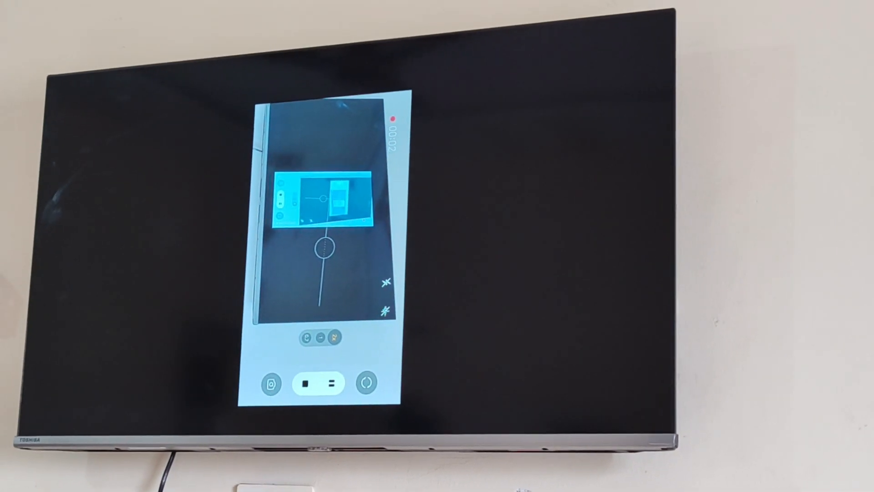